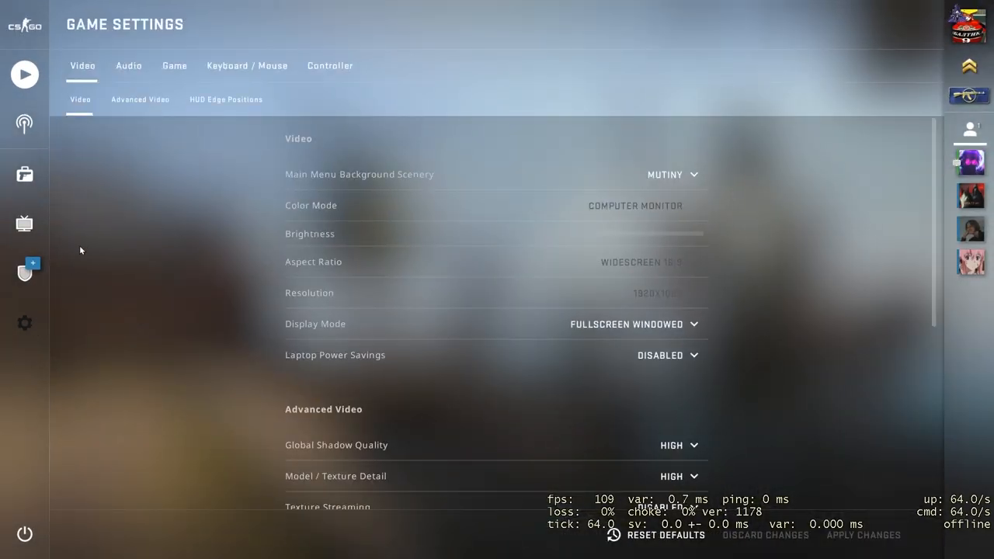
Set CS:GO's Audio Output Configuration to Stereo Headphones in the audio settings.
click(128, 66)
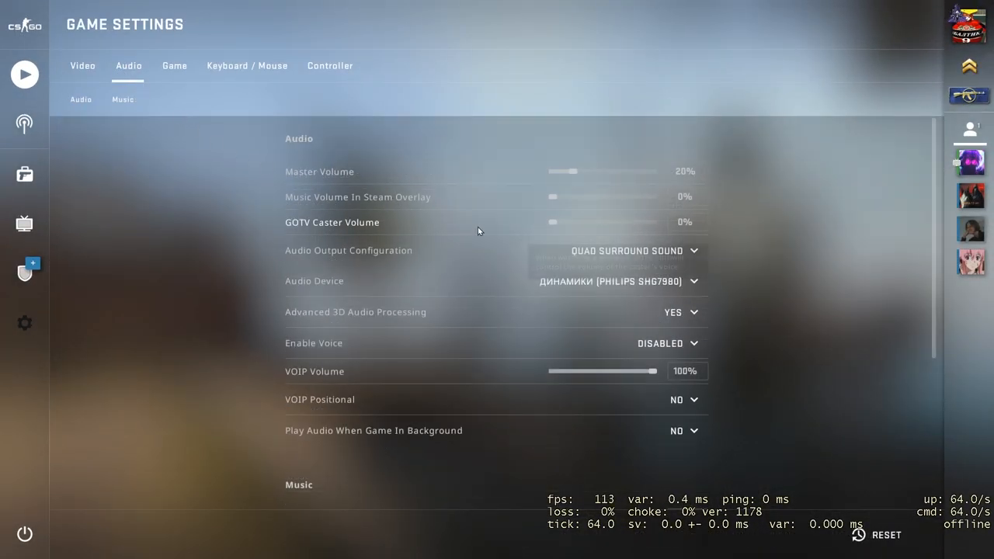
click(633, 250)
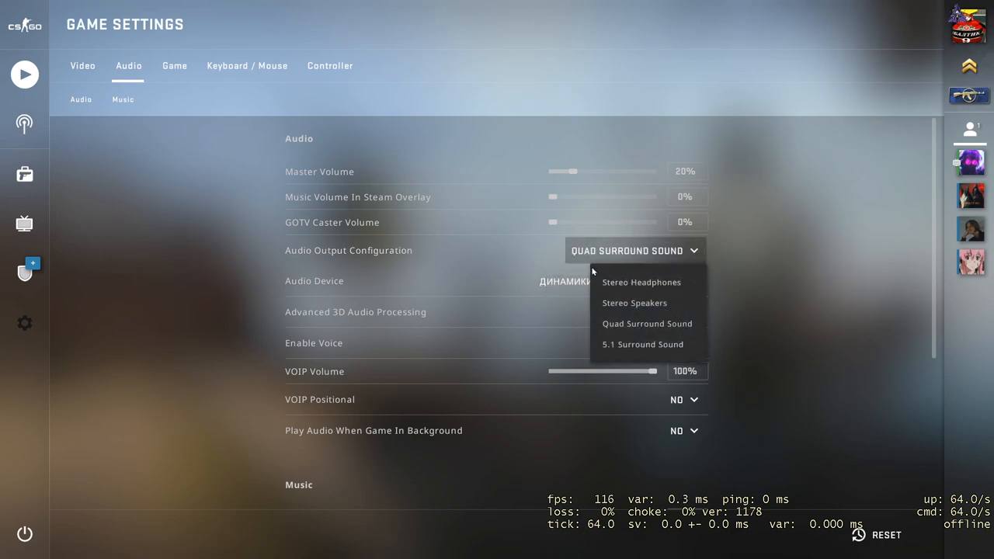
click(641, 282)
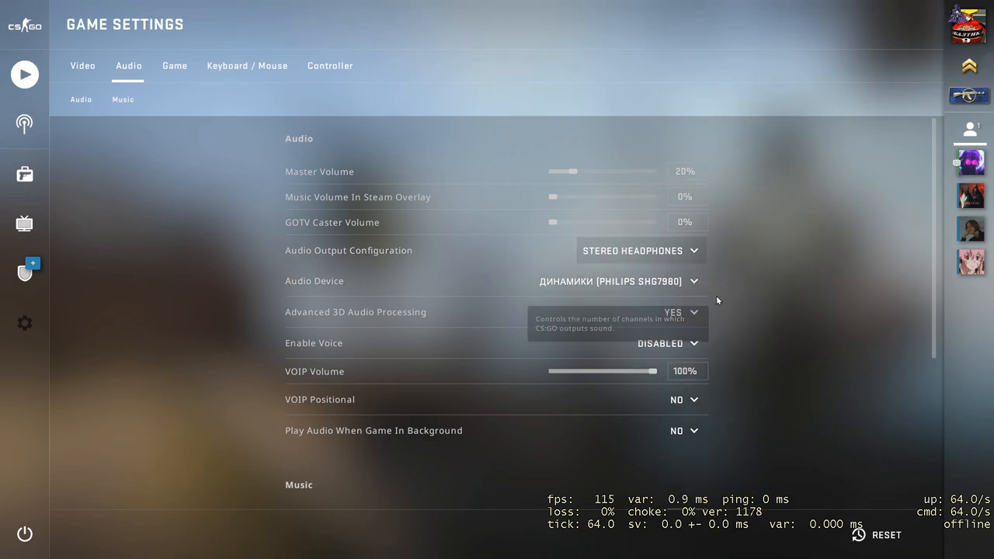
scroll(down, 3)
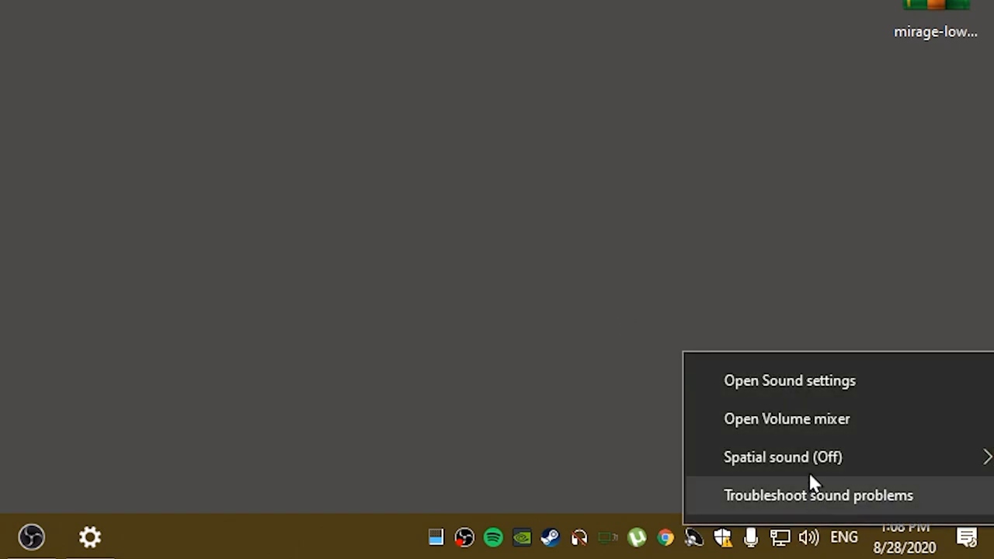
Give Line 1 a 1 channel, 16 bit, 22050 Hz default format and accept the warning.
click(789, 380)
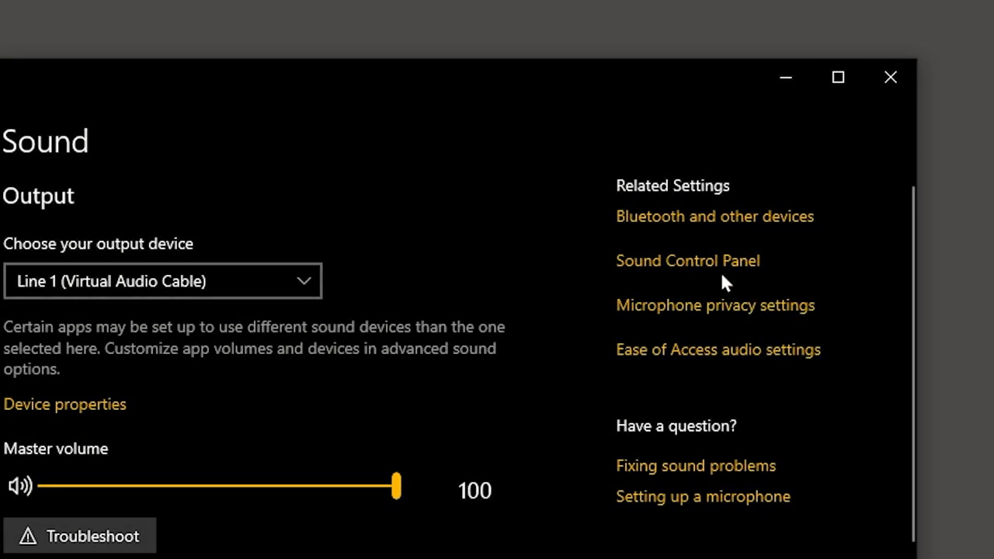
click(687, 260)
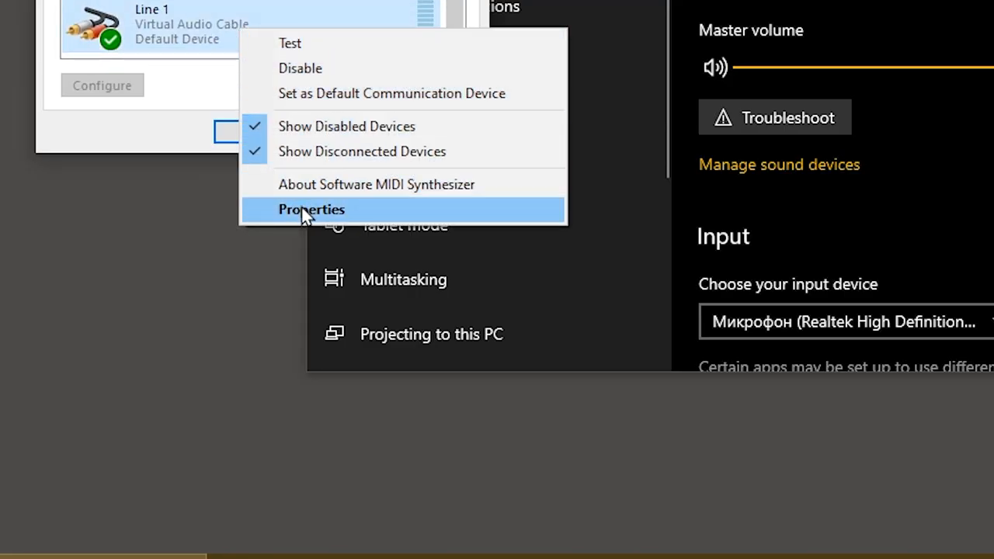
click(311, 208)
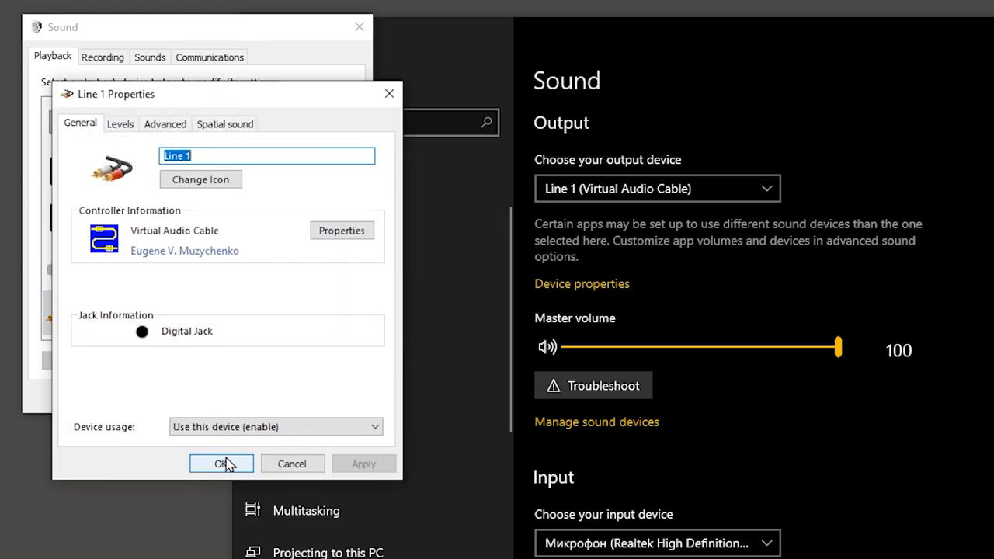
click(164, 123)
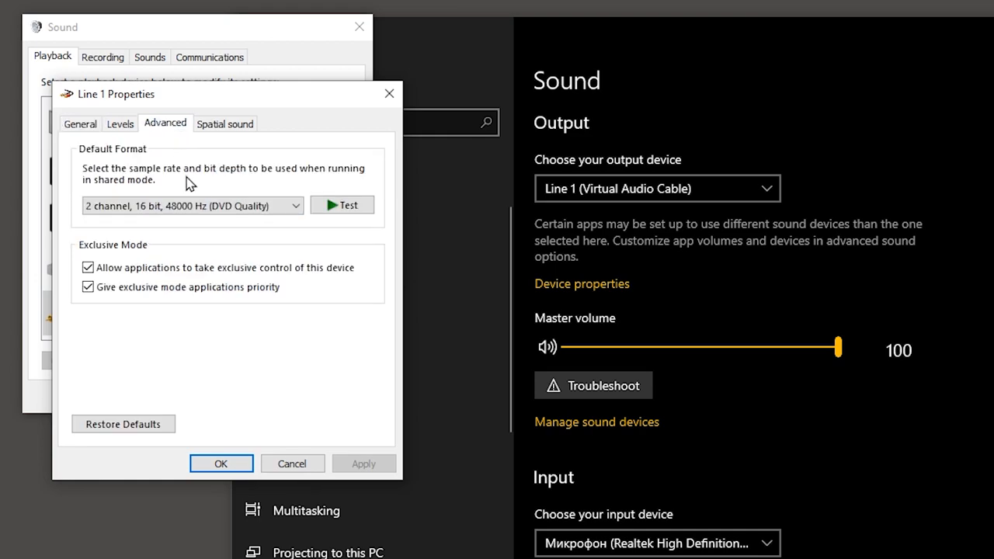
click(190, 205)
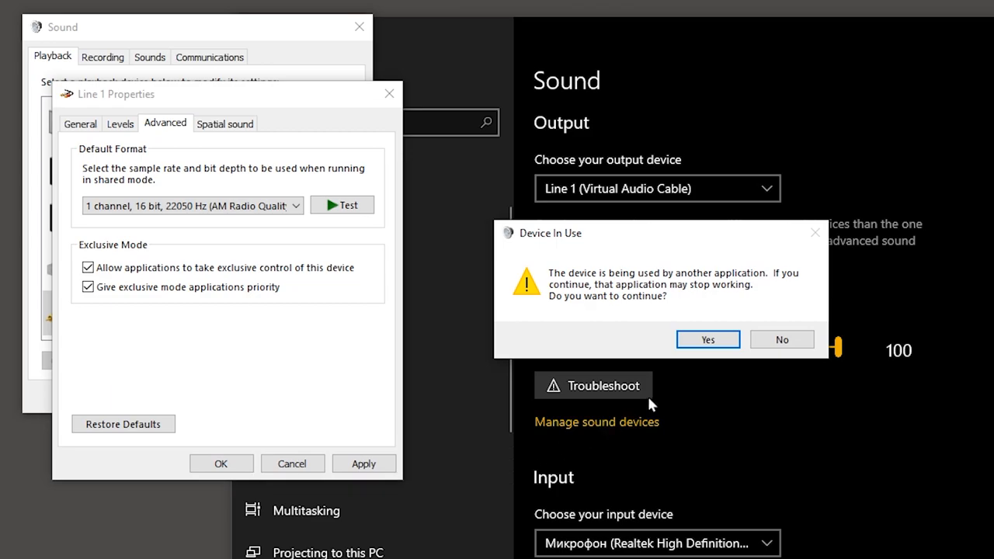
click(707, 339)
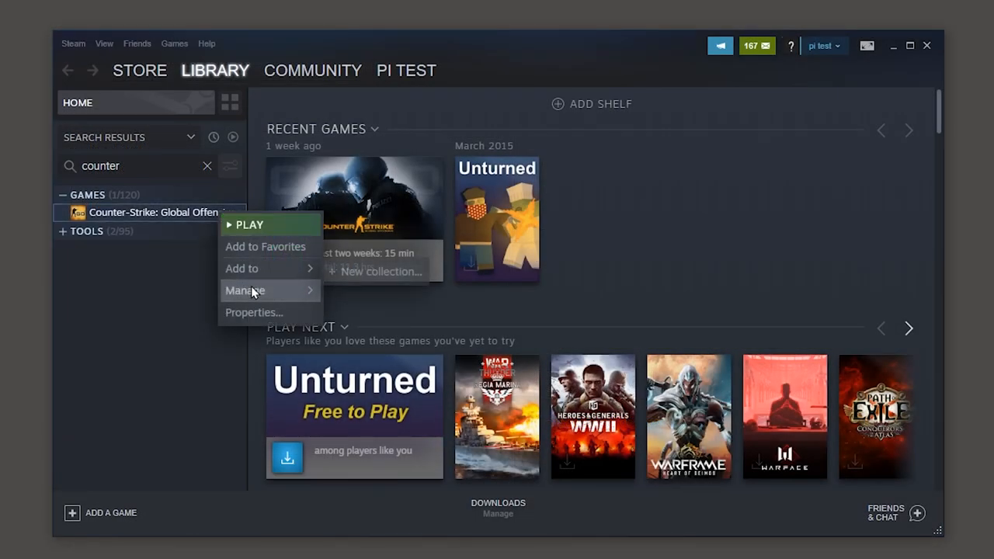
Save +snd_mixahead 0.1 as CS:GO's launch option in Steam properties.
click(253, 312)
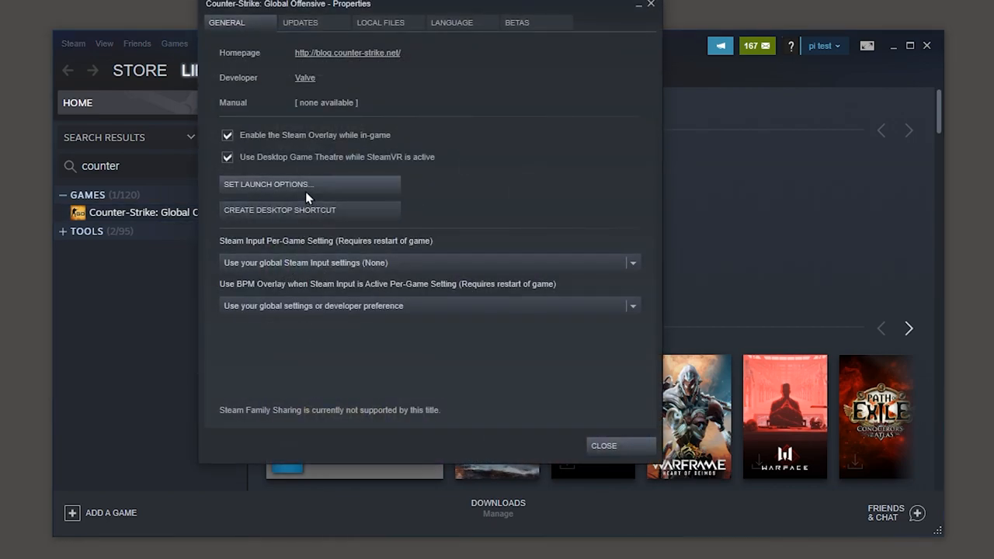
click(268, 184)
text(+snd_mixahead 0.1)
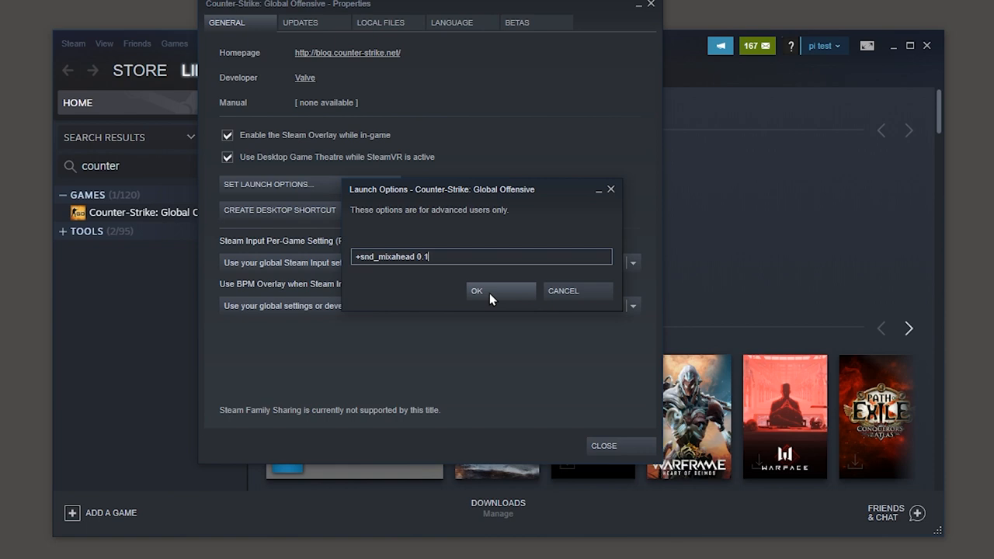
click(500, 291)
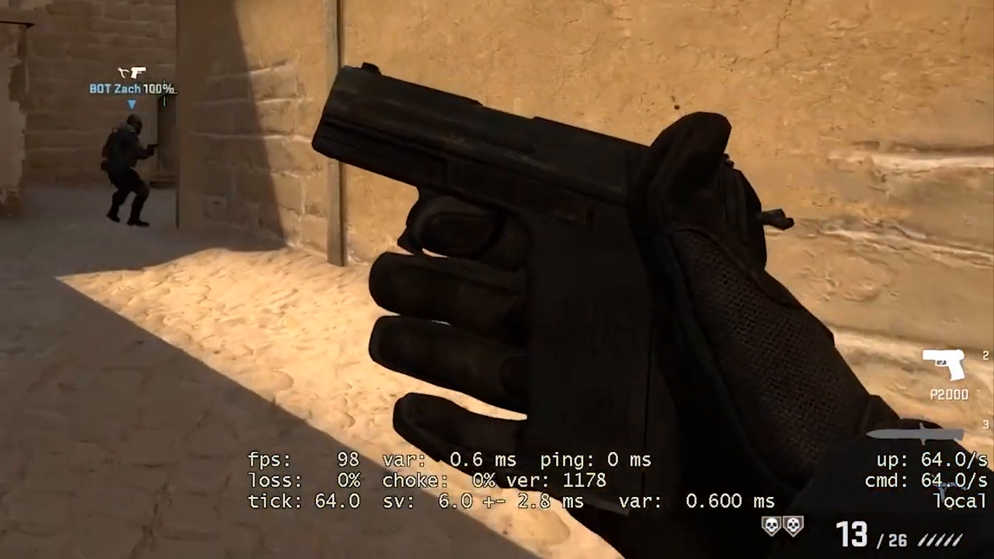
key(`)
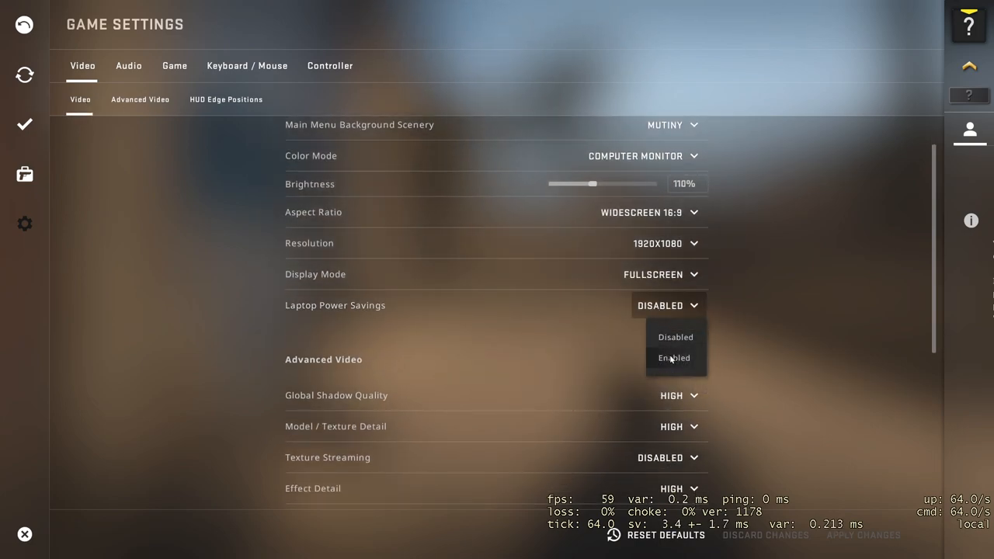
Set Laptop Power Savings and Texture Streaming to Enabled in CS:GO video settings.
click(674, 358)
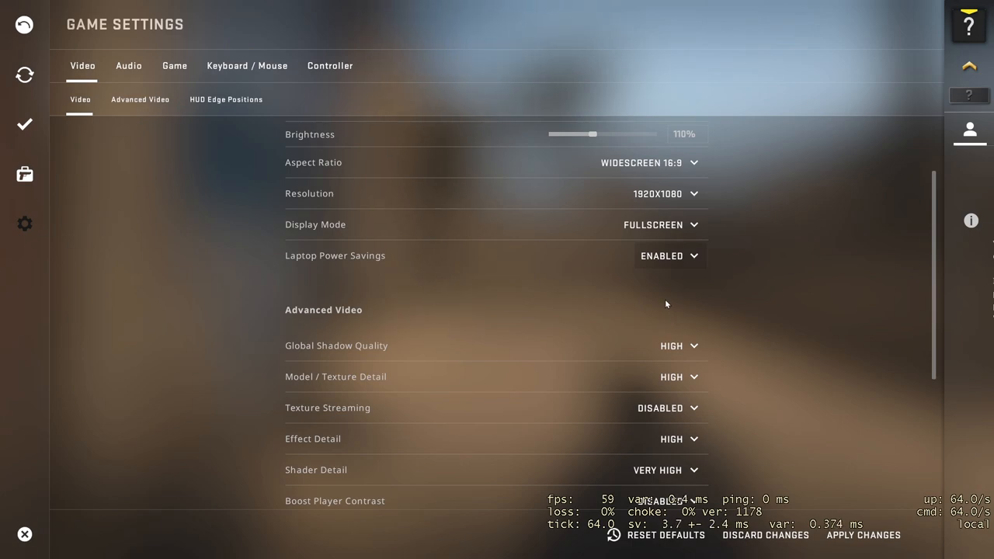
scroll(down, 3)
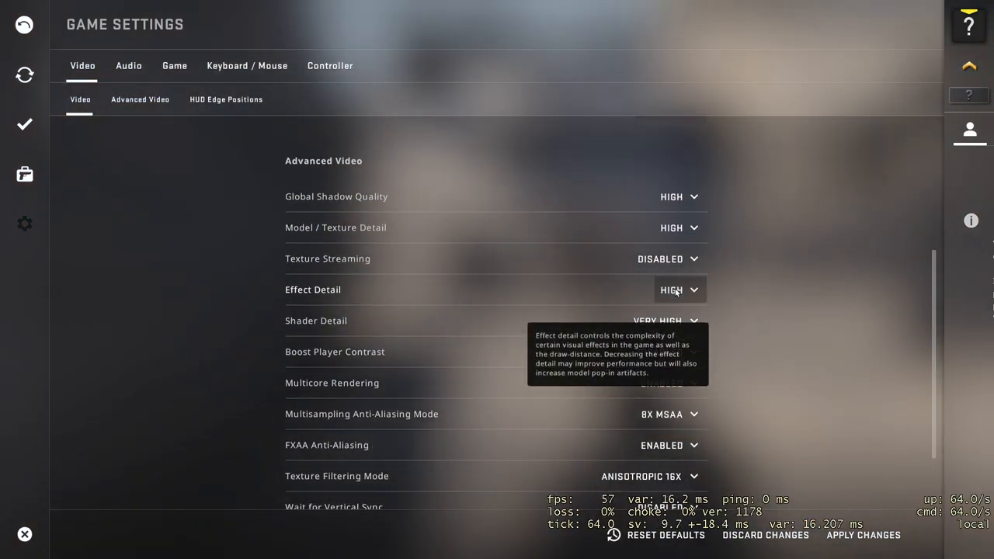
click(666, 258)
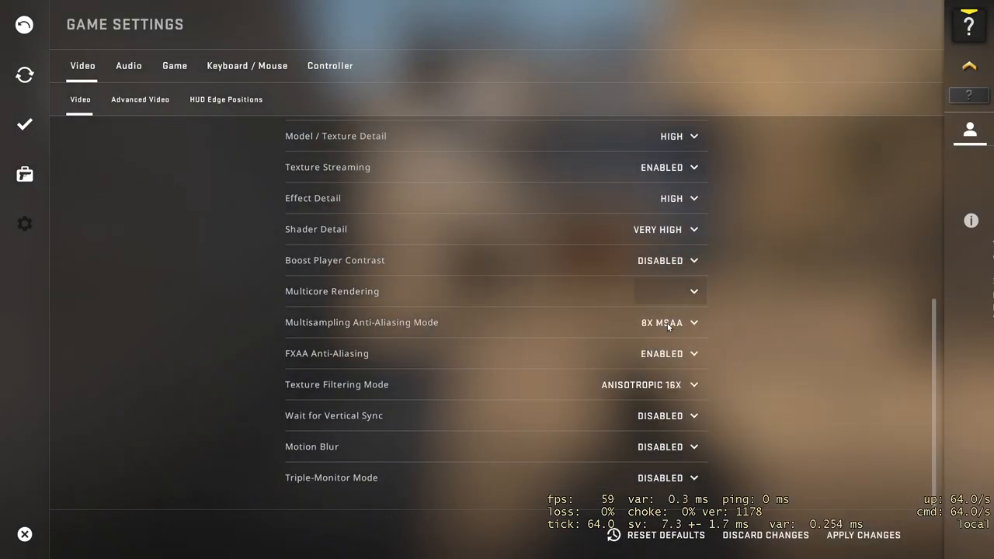
click(672, 292)
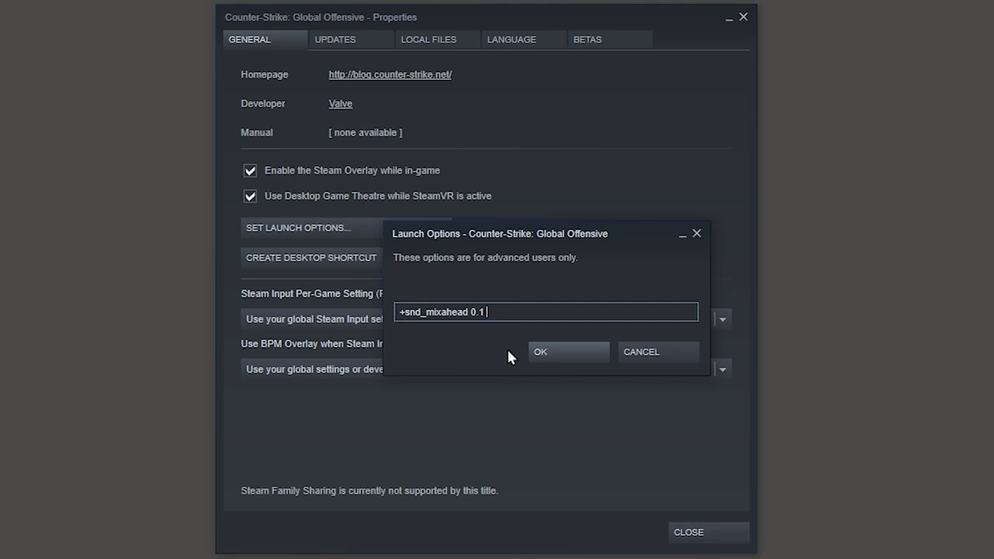
Append -noubershader -disable_d3d9e to the launch options and save them.
text(-noubershader -disable_d3d9e)
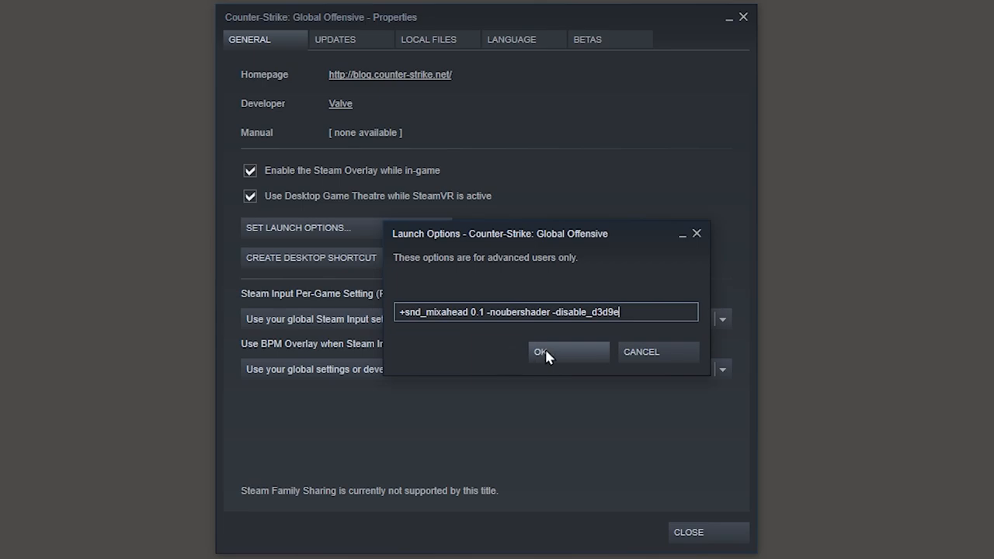
click(566, 352)
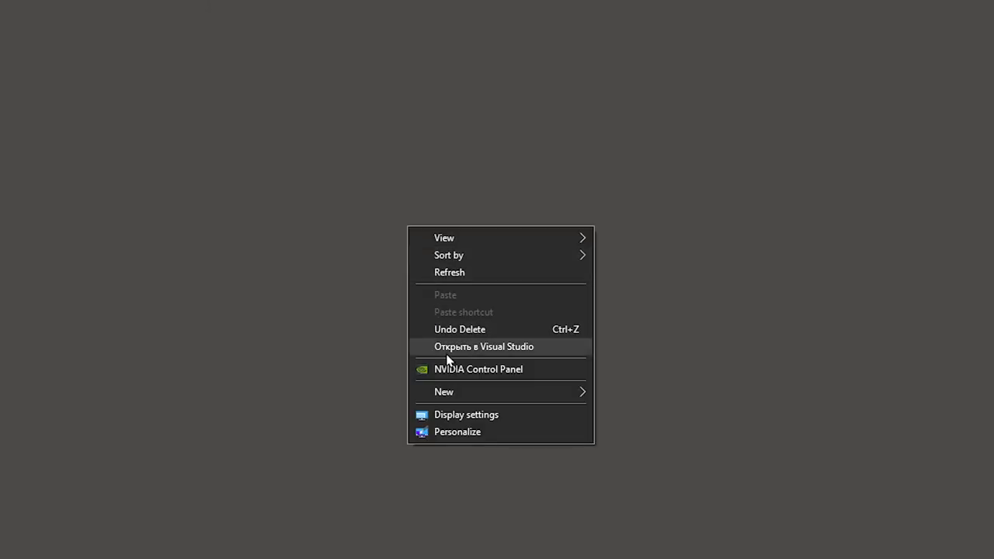
Set global Vertical sync to On in NVIDIA Manage 3D settings and apply.
click(477, 369)
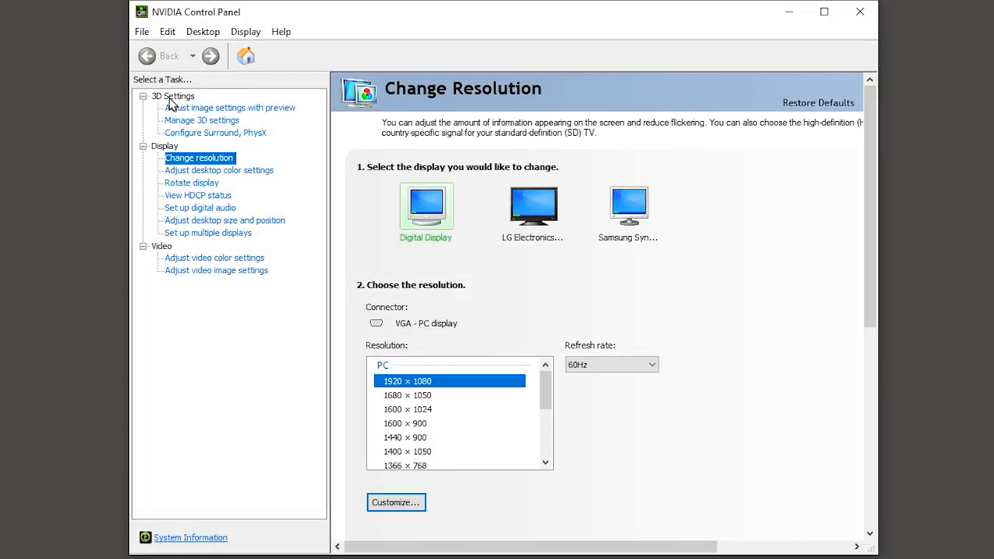
click(201, 120)
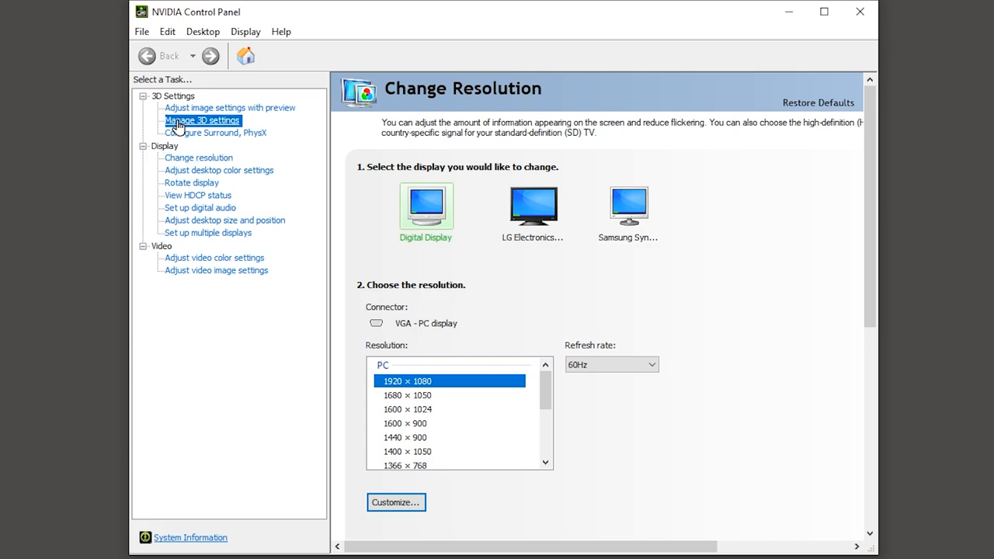
click(202, 120)
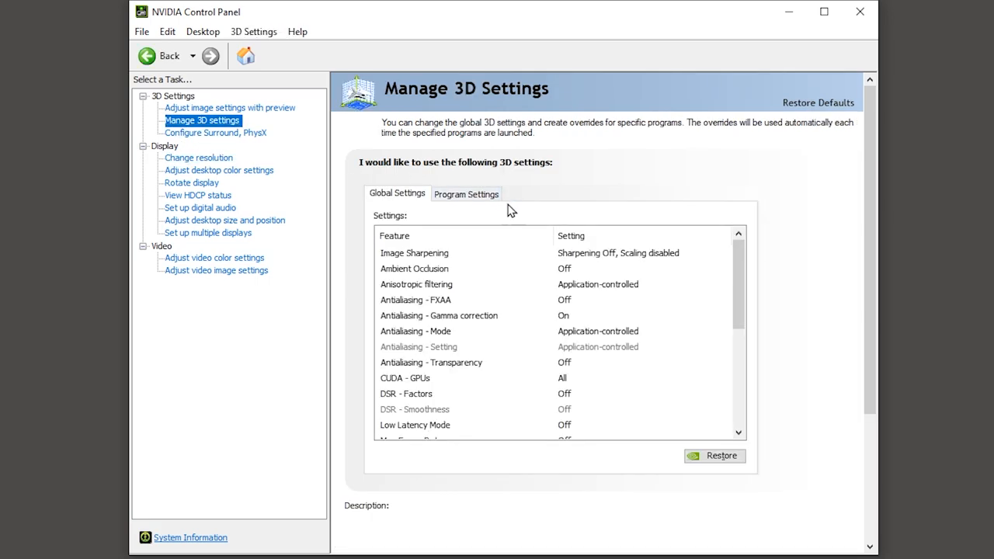
scroll(down, 3)
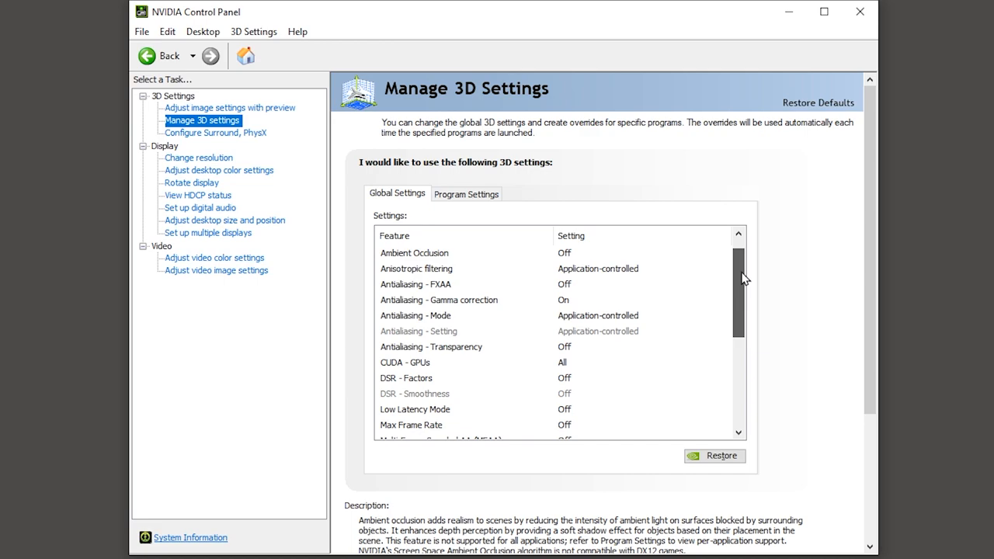
scroll(down, 3)
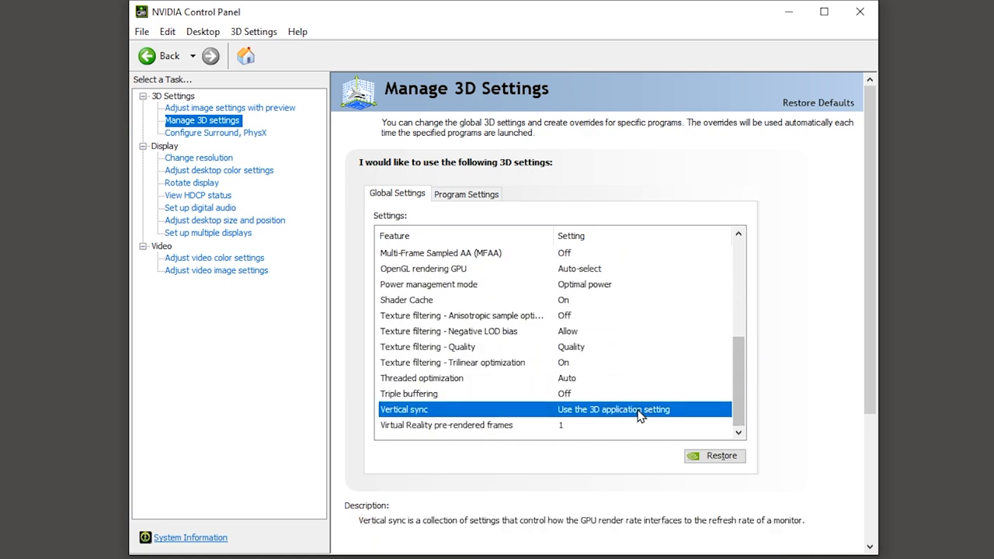
click(725, 409)
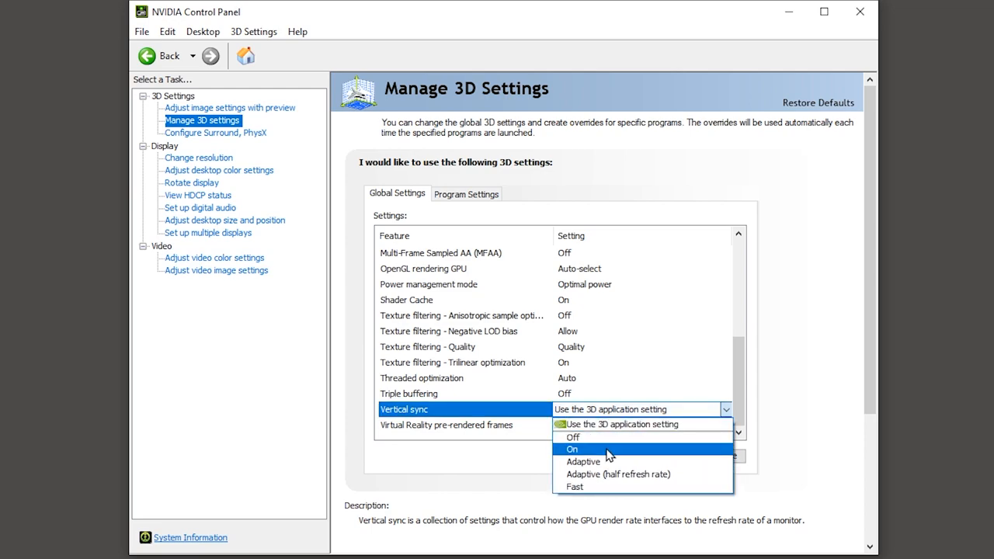
click(572, 449)
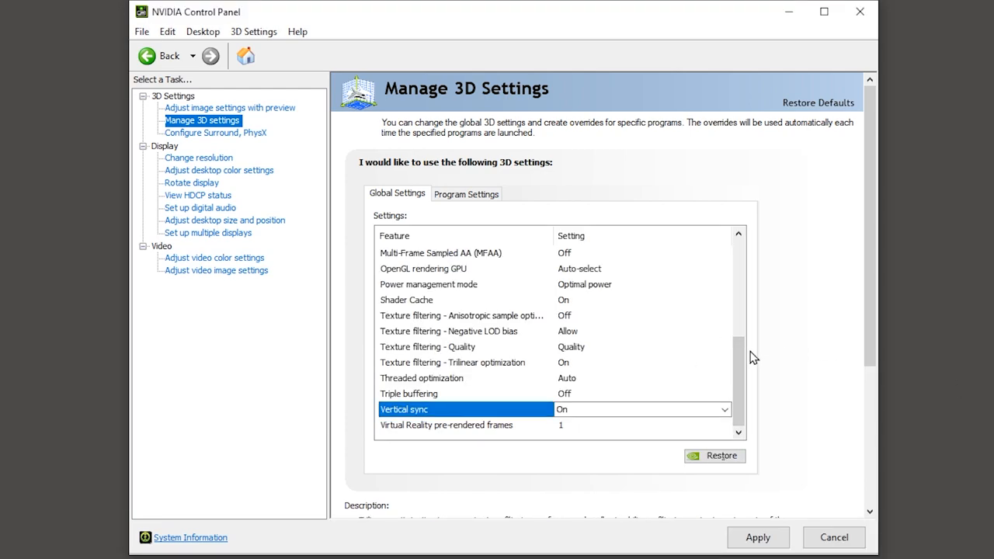
click(421, 378)
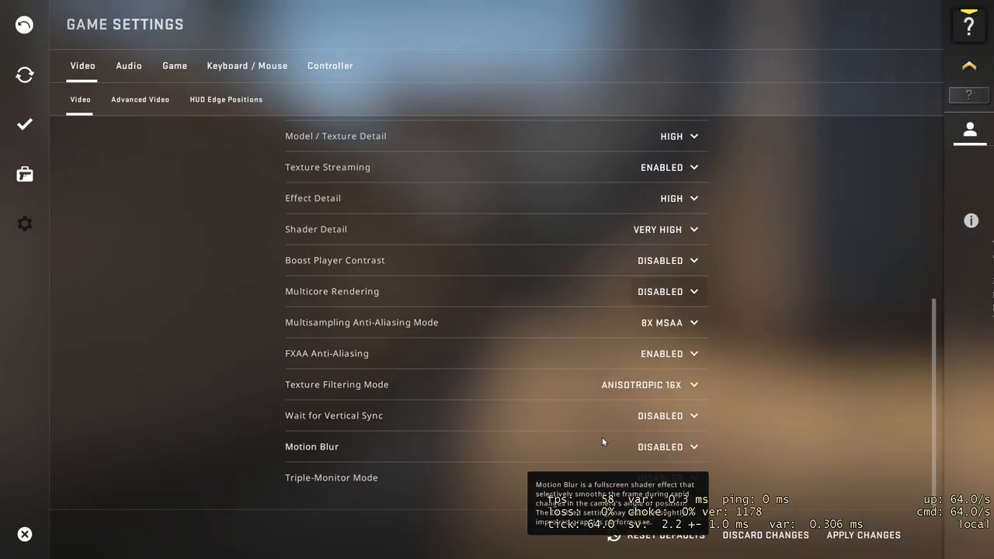
Resume the desert-map bot match and fire the M4A4.
click(659, 416)
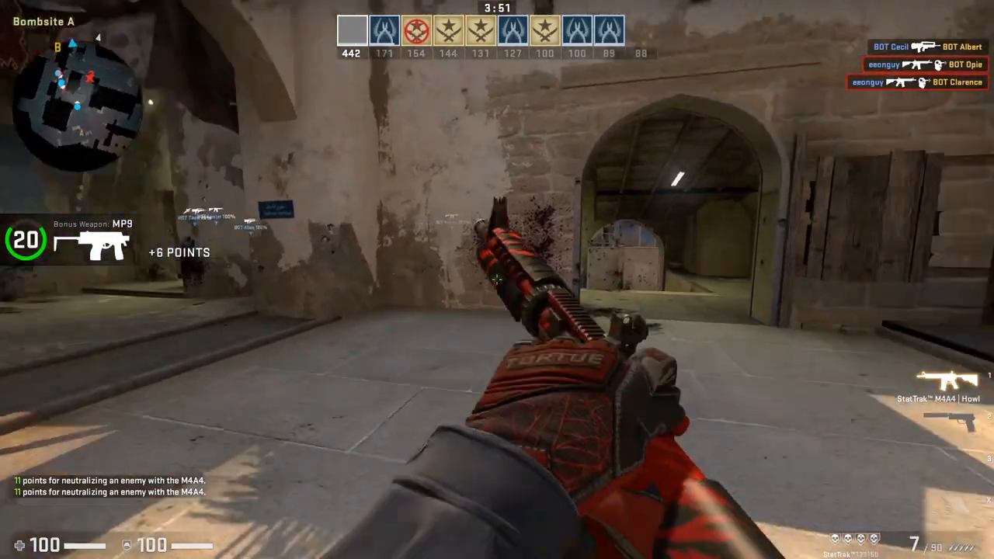
click(497, 280)
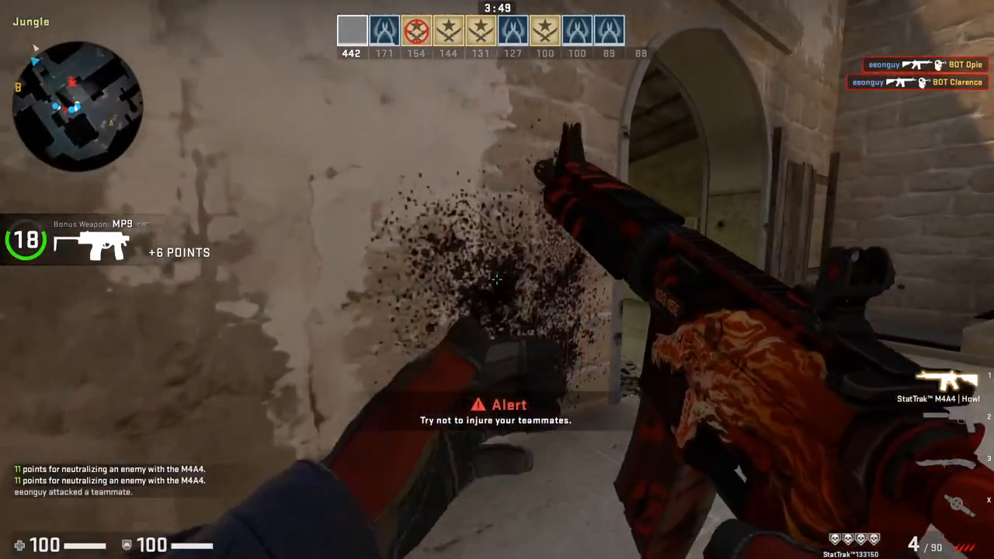